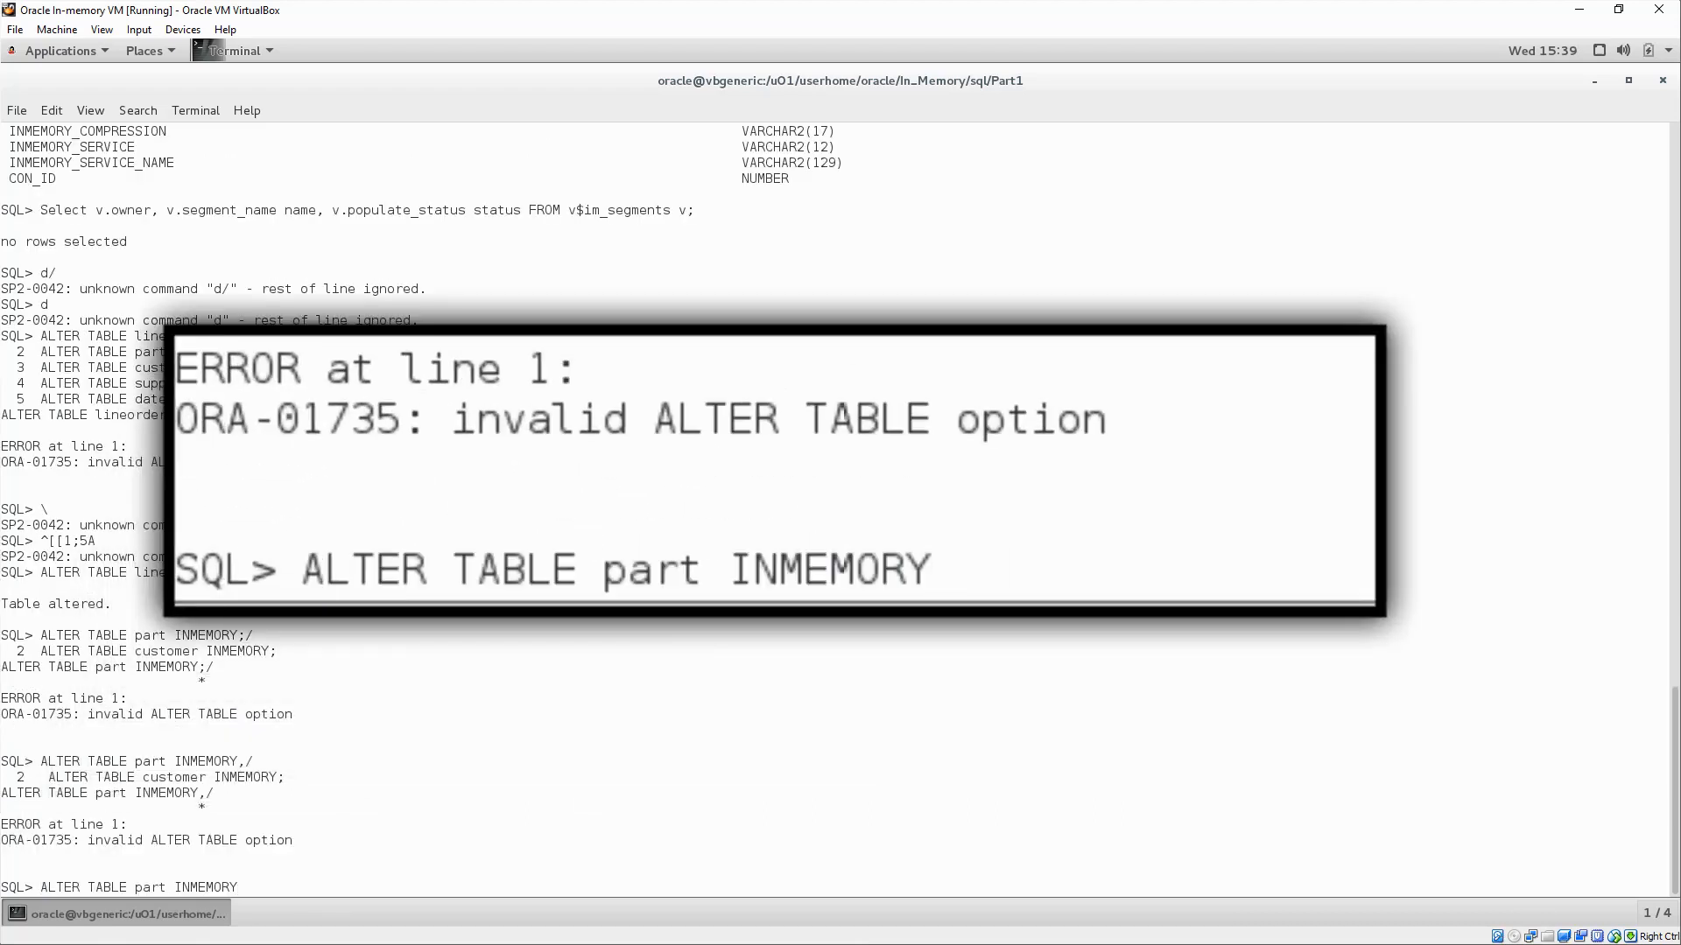
- Finish 'ALTER TABLE part INMEMORY' with a semicolon and run it
text(;)
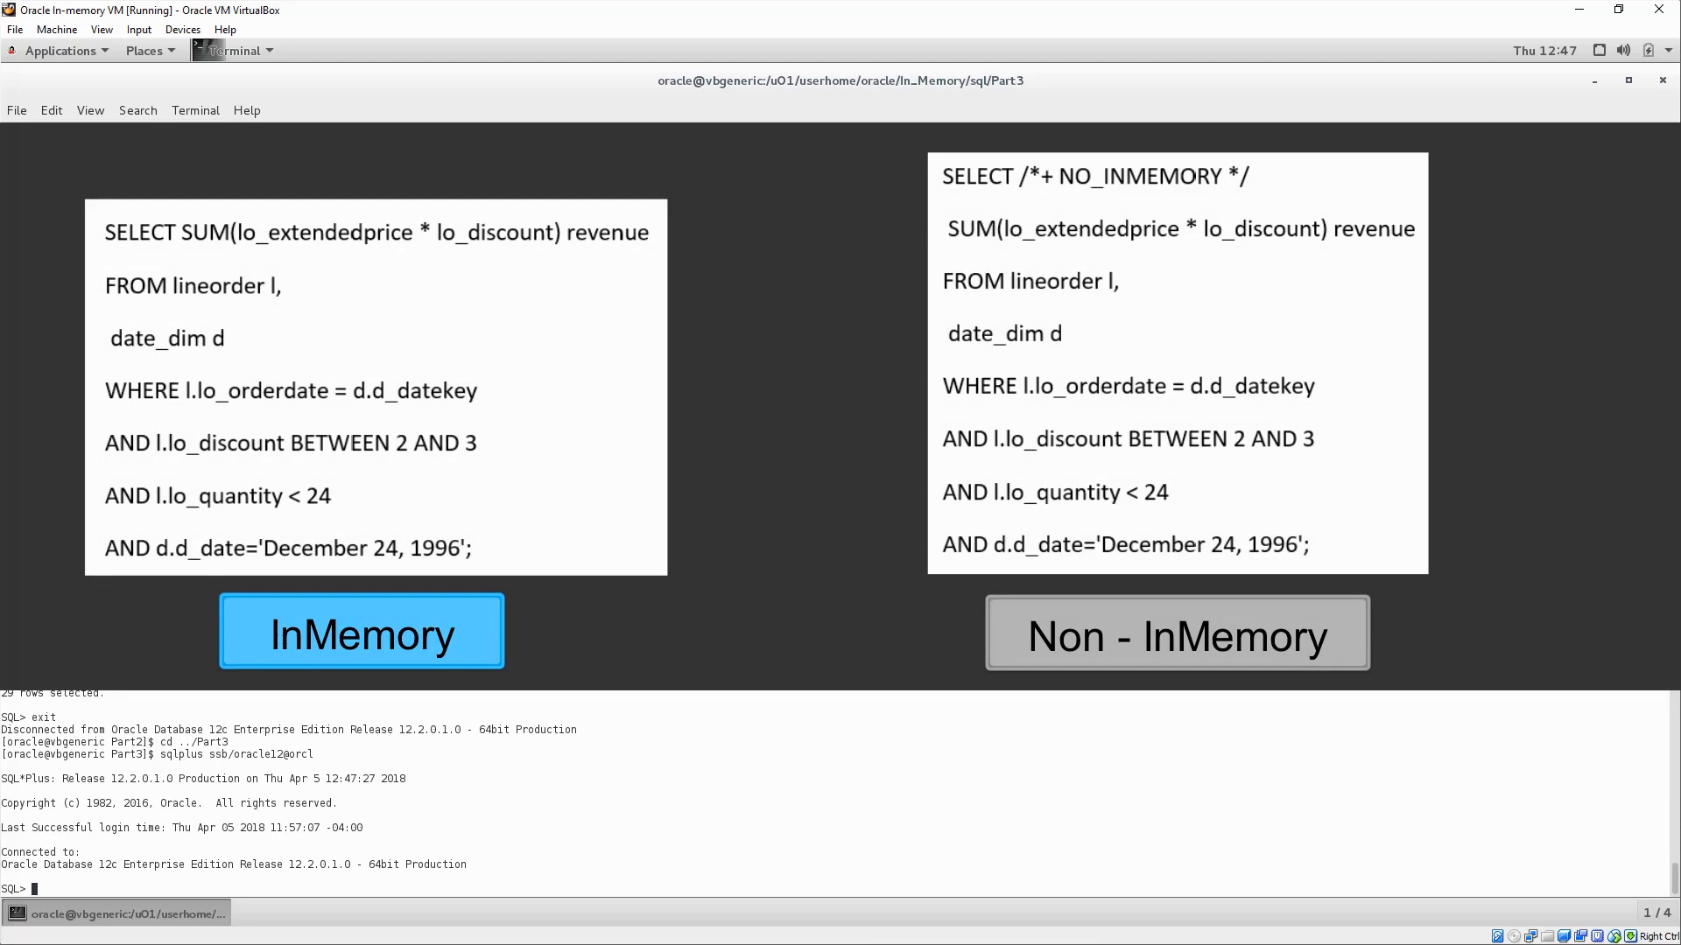
- Run the NO_INMEMORY revenue query, showing 1.39 s timing, full-scan plan and statistics
click(1175, 632)
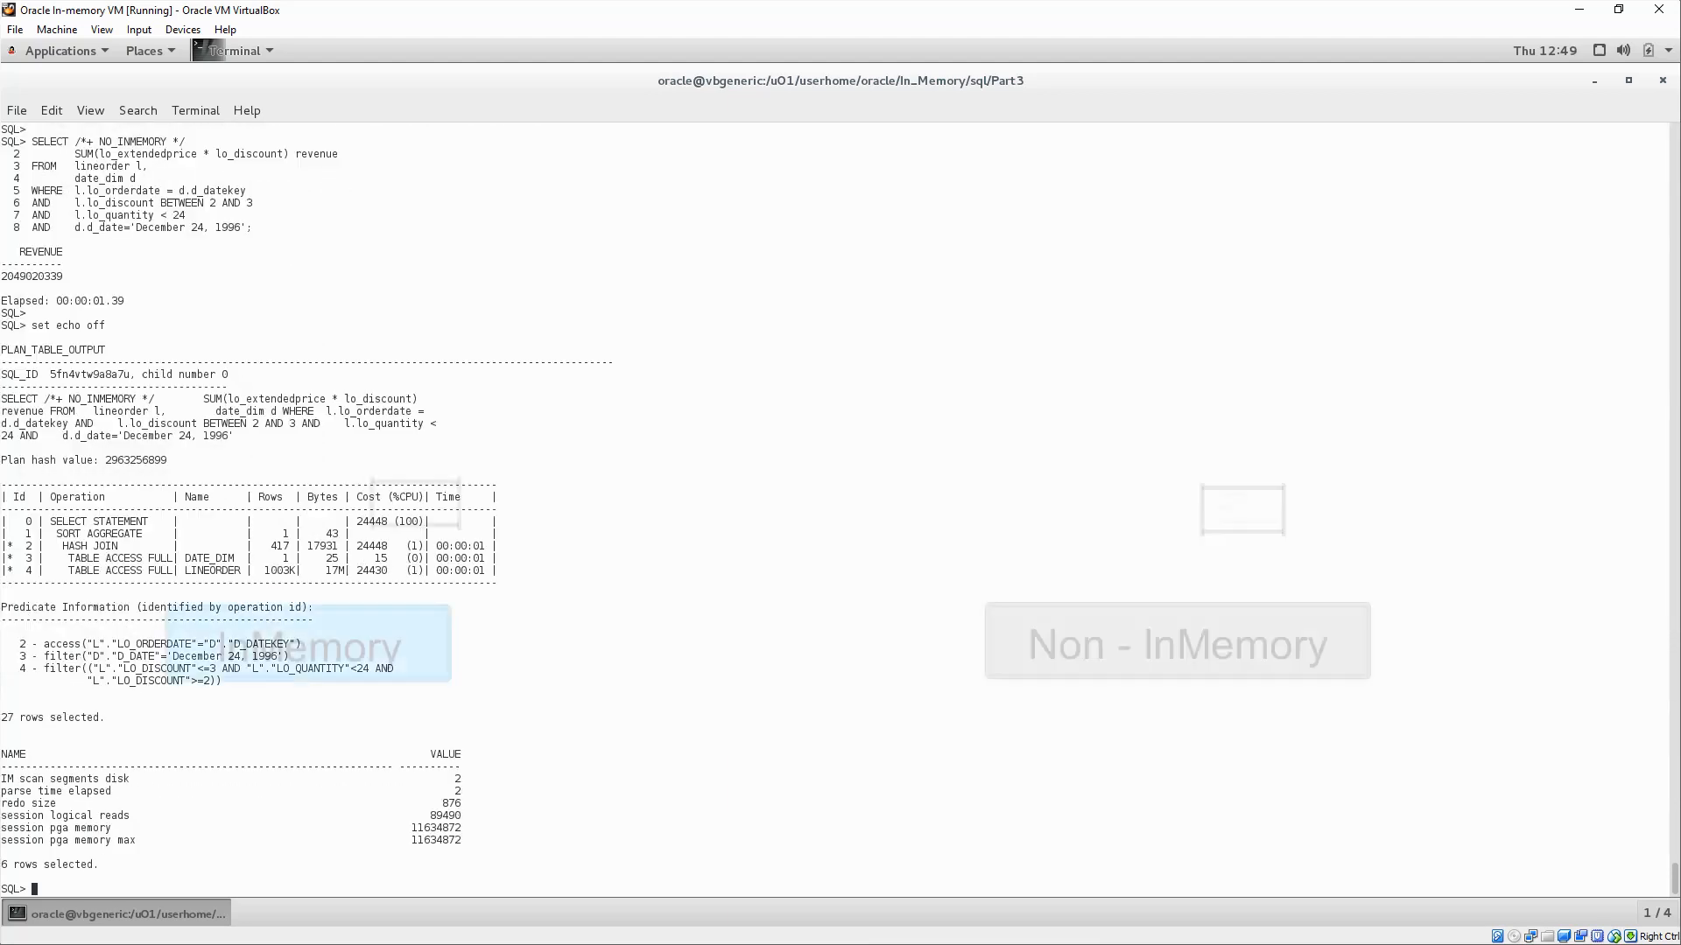